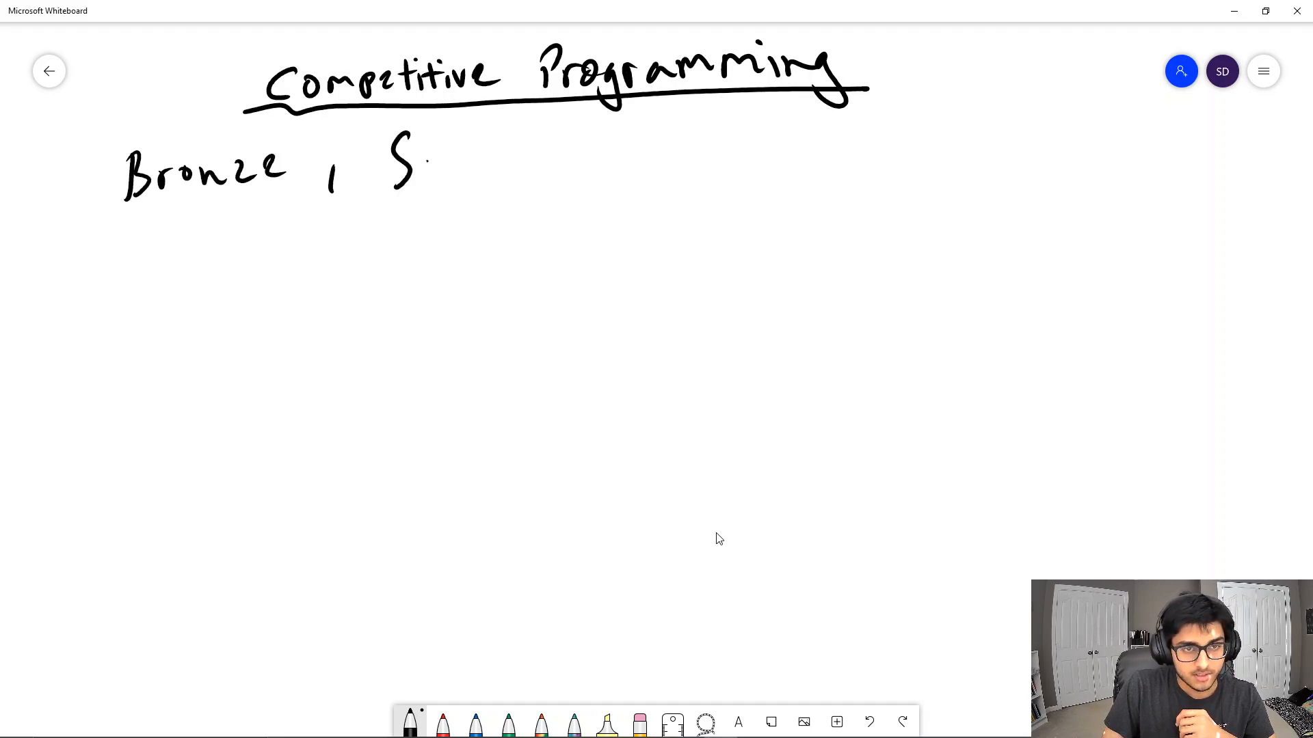
Handwrite Silver, Gold, Platinum after Bronze, with a down arrow under Bronze starting 'Py'
{"action": "left_click_drag", "start_coordinate": [393, 167], "coordinate": [661, 159]}
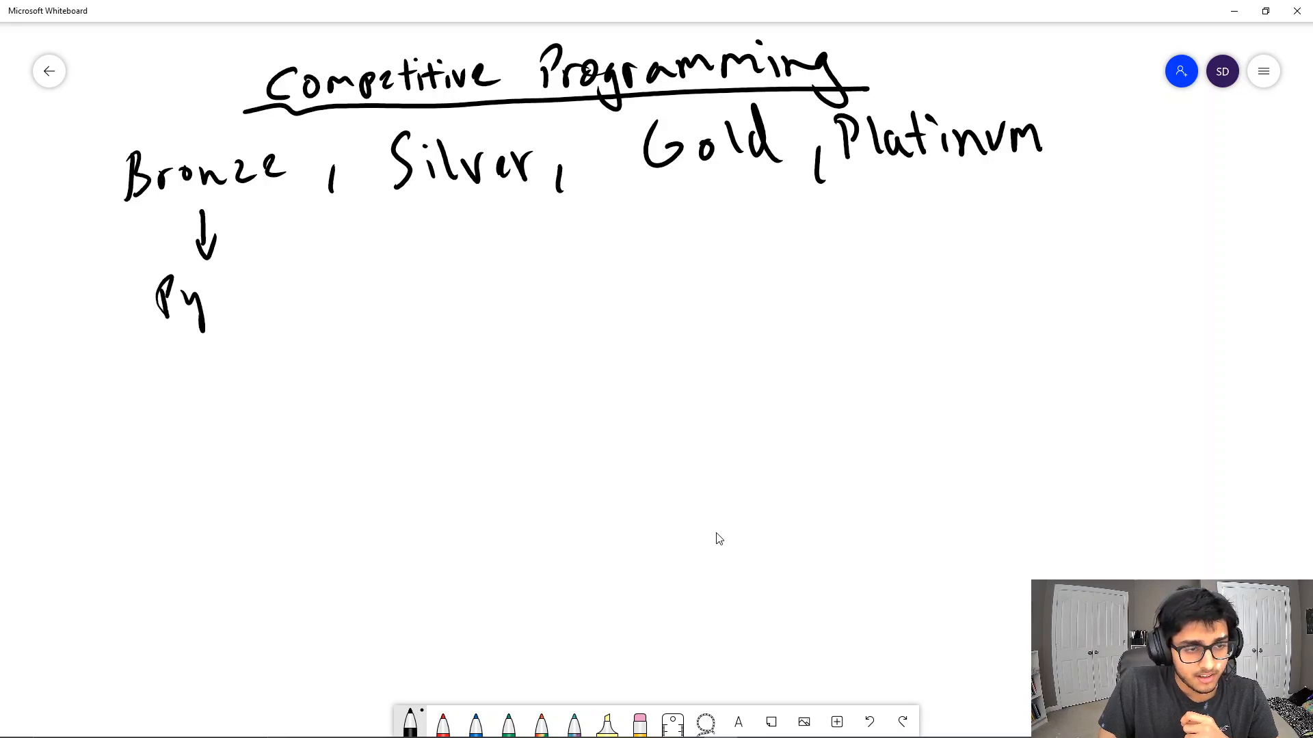
Finish the handwritten word 'Python' beneath the arrow under Bronze
{"action": "left_click_drag", "start_coordinate": [205, 298], "coordinate": [288, 281]}
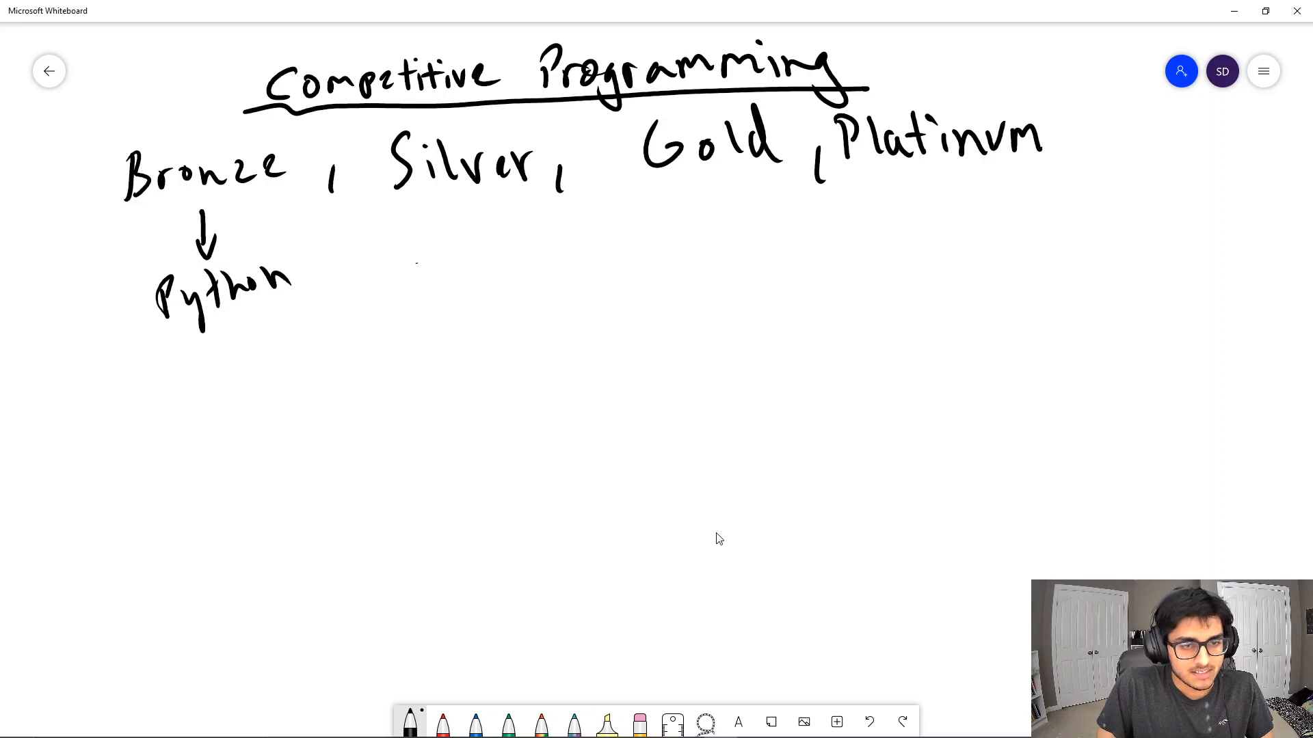
Write '3' beside Python with a down arrow pointing to '987/1000'
{"action": "left_click_drag", "start_coordinate": [414, 260], "coordinate": [426, 302]}
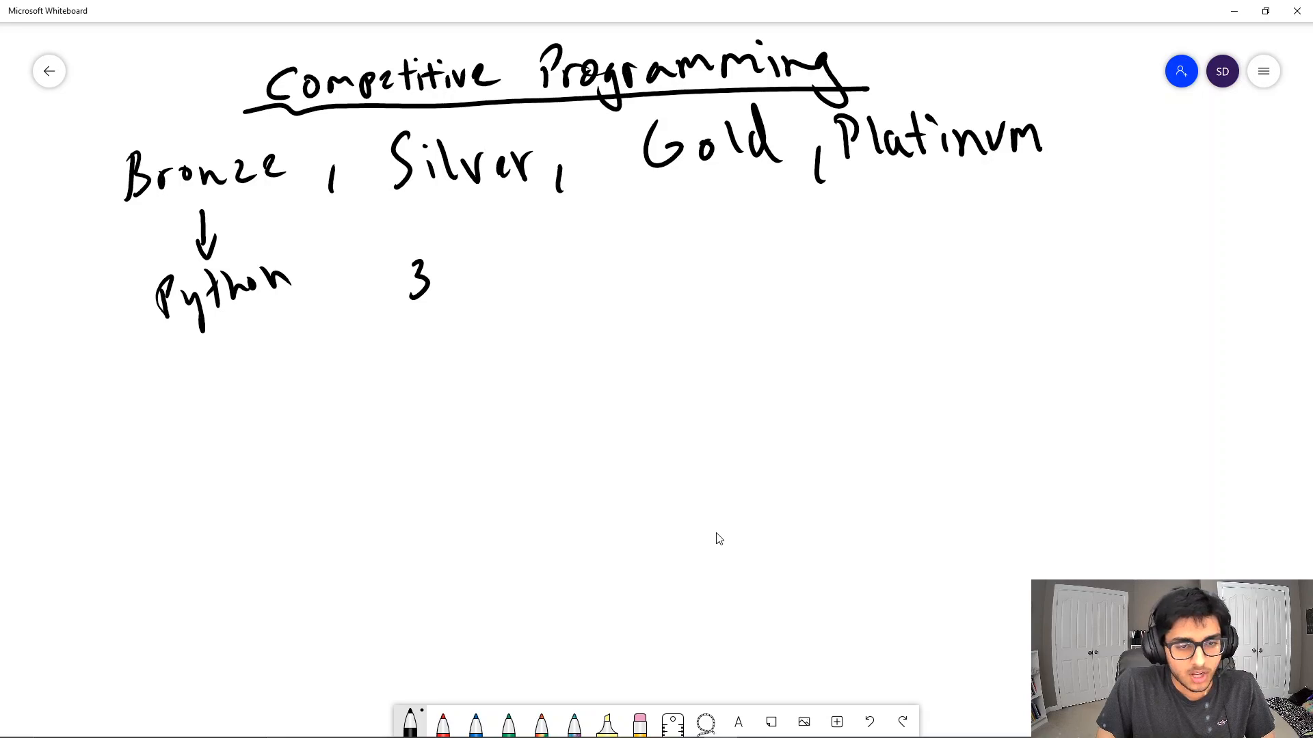
{"action": "left_click_drag", "start_coordinate": [417, 305], "coordinate": [414, 335]}
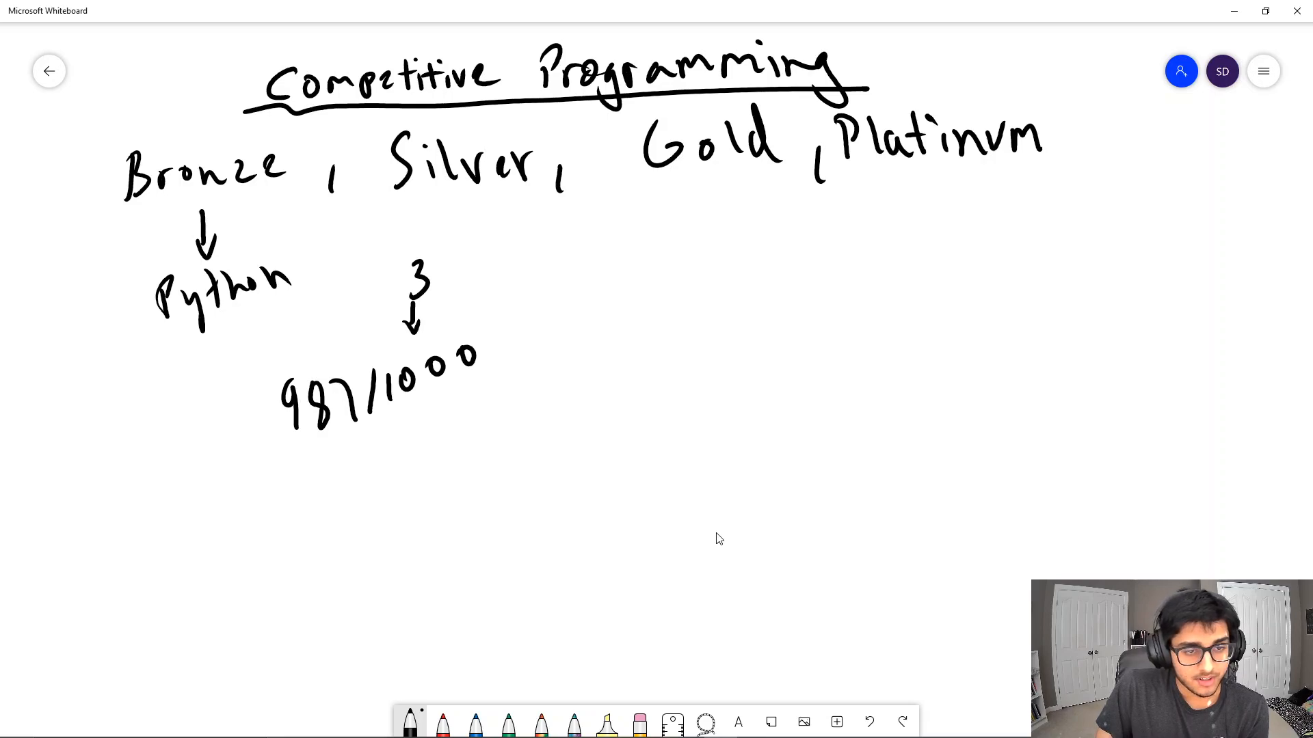
Handwrite 'C++' under Gold, right of the 3, and draw an oval around it
{"action": "left_click_drag", "start_coordinate": [535, 268], "coordinate": [586, 260]}
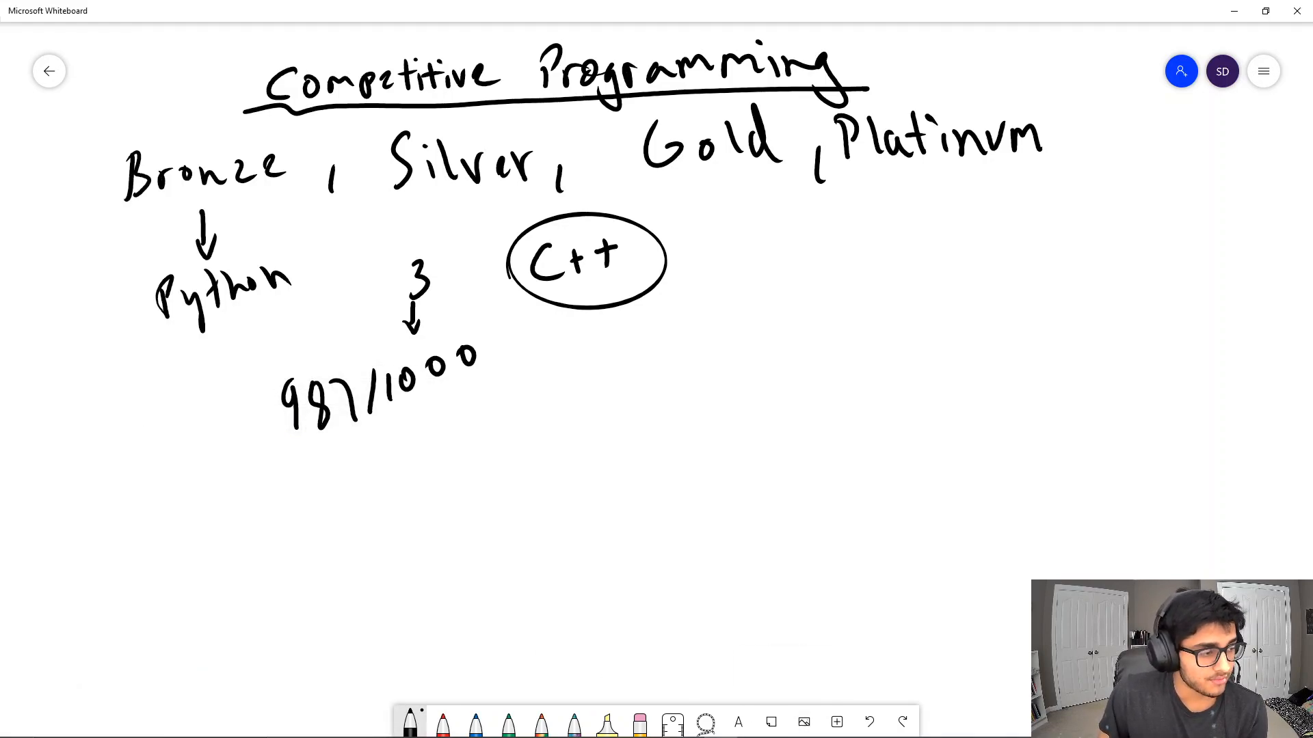
{"action": "mouse_move", "coordinate": [691, 381]}
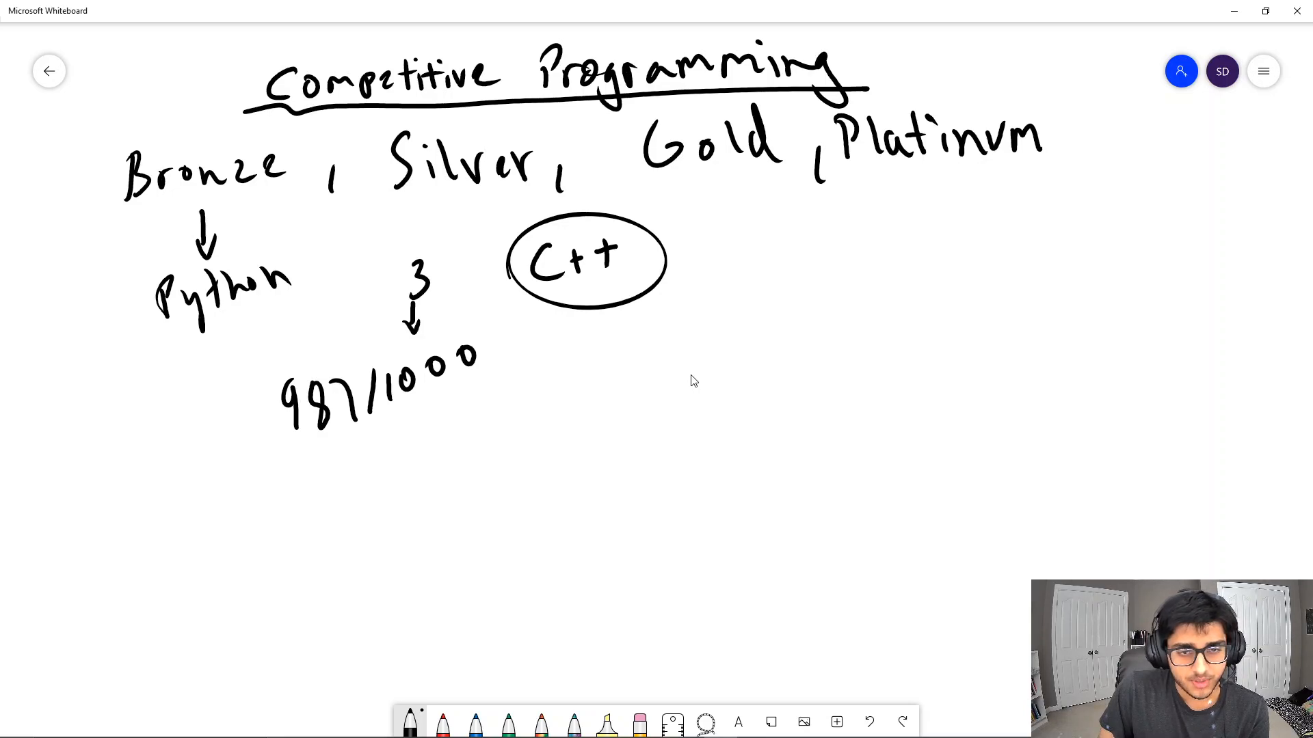
Draw a bracket below the circled C++ for the Codeforces and atcoder notes
{"action": "left_click_drag", "start_coordinate": [557, 327], "coordinate": [595, 369]}
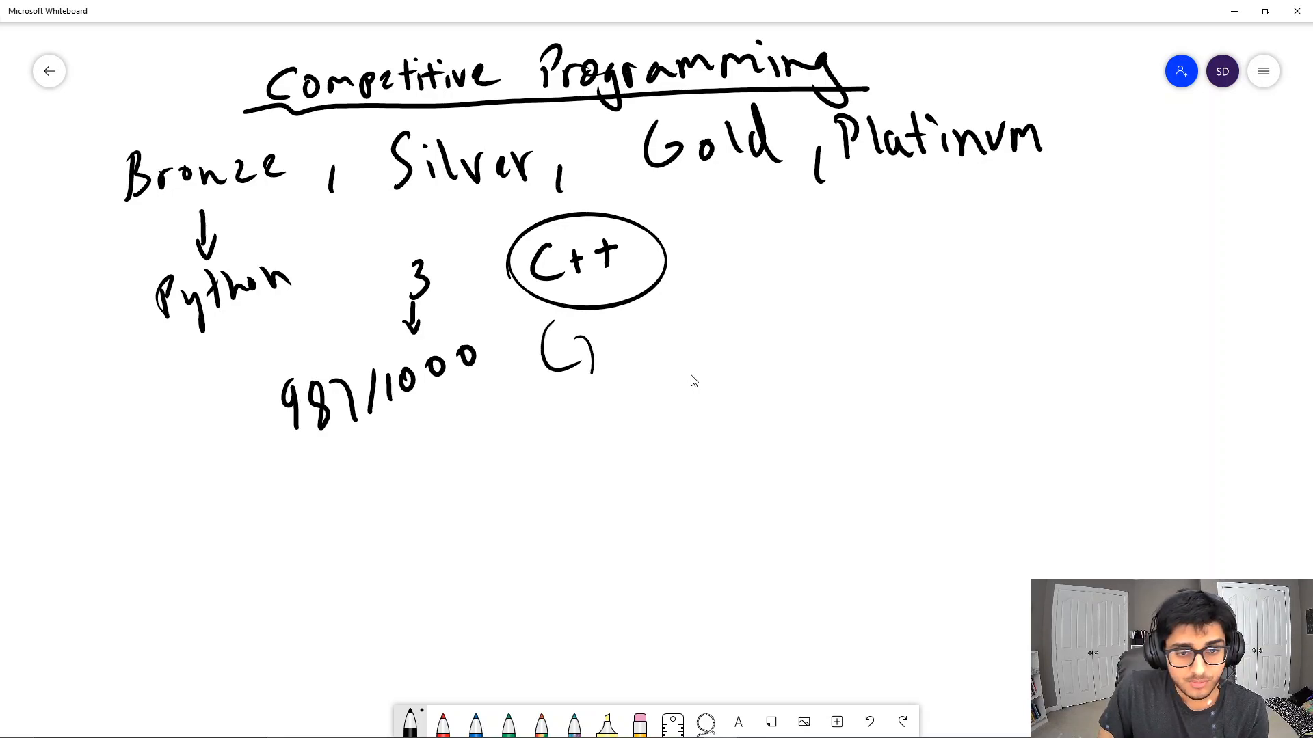
{"action": "left_click_drag", "start_coordinate": [570, 343], "coordinate": [703, 344]}
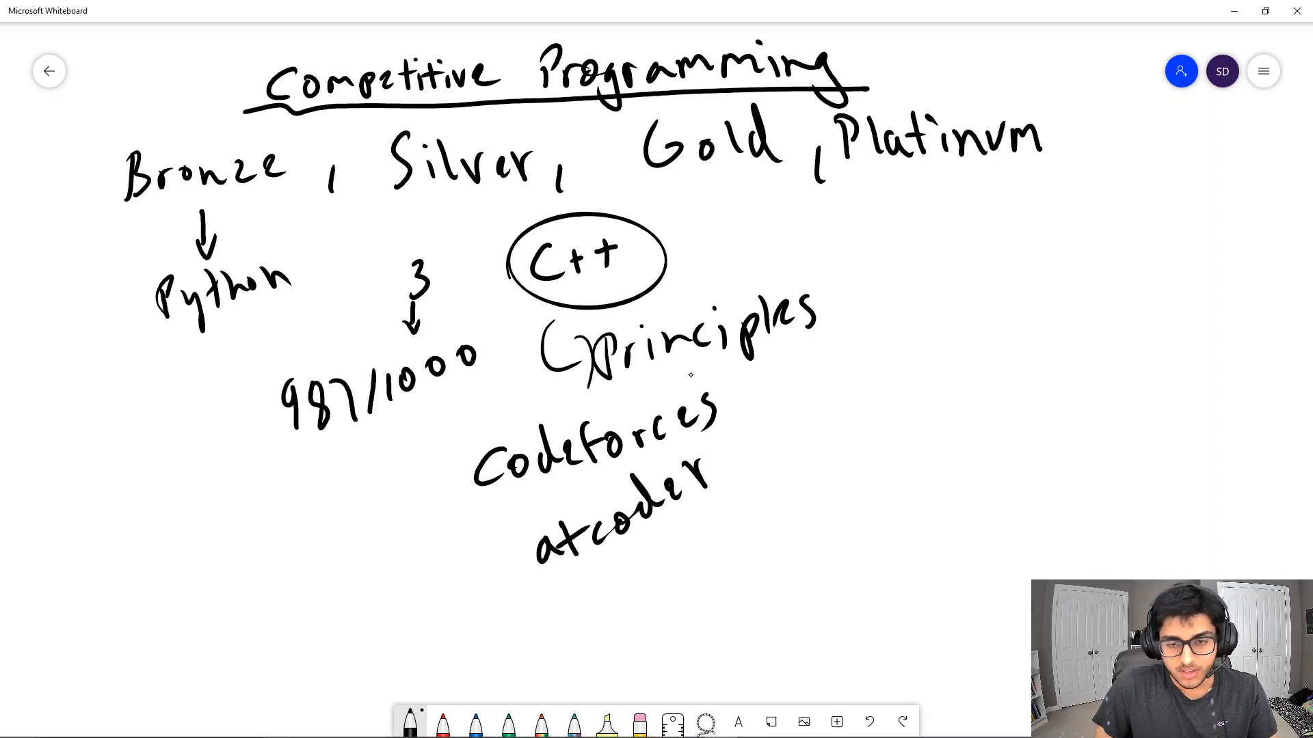
{"action": "left_click_drag", "start_coordinate": [816, 197], "coordinate": [804, 218]}
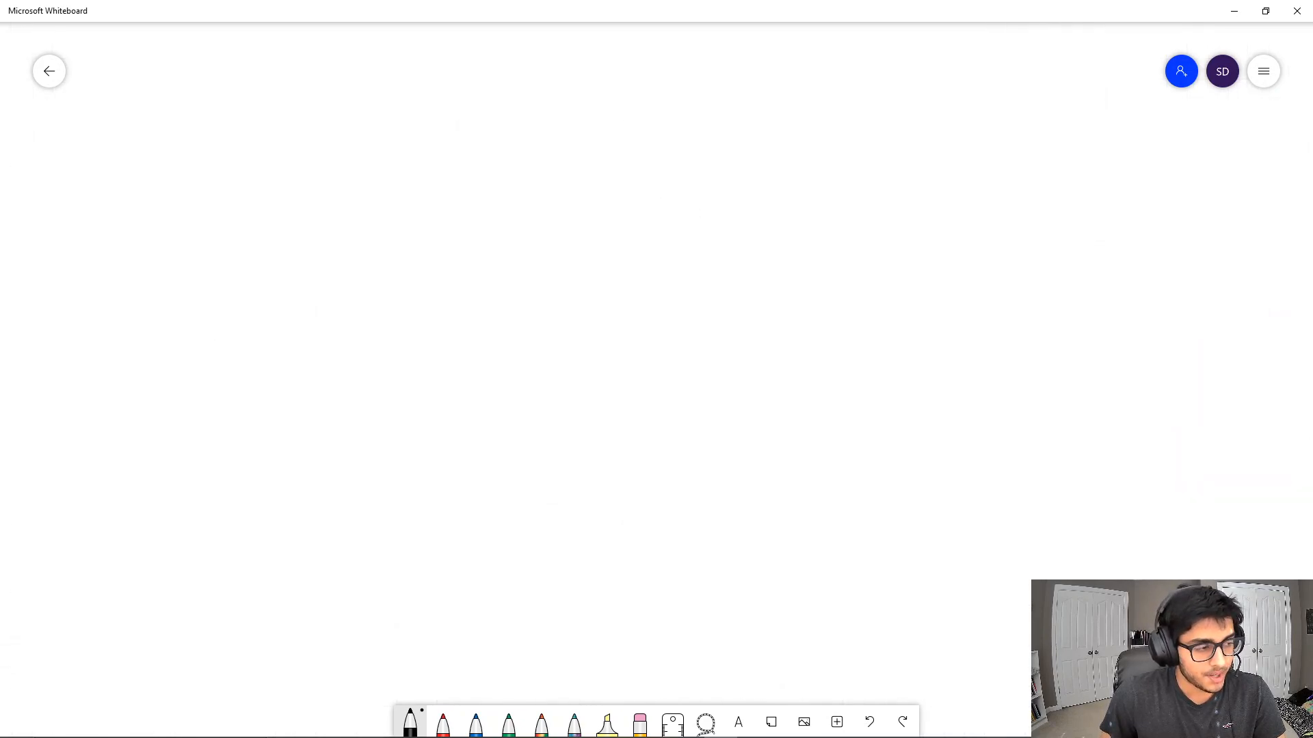
{"action": "mouse_move", "coordinate": [623, 366]}
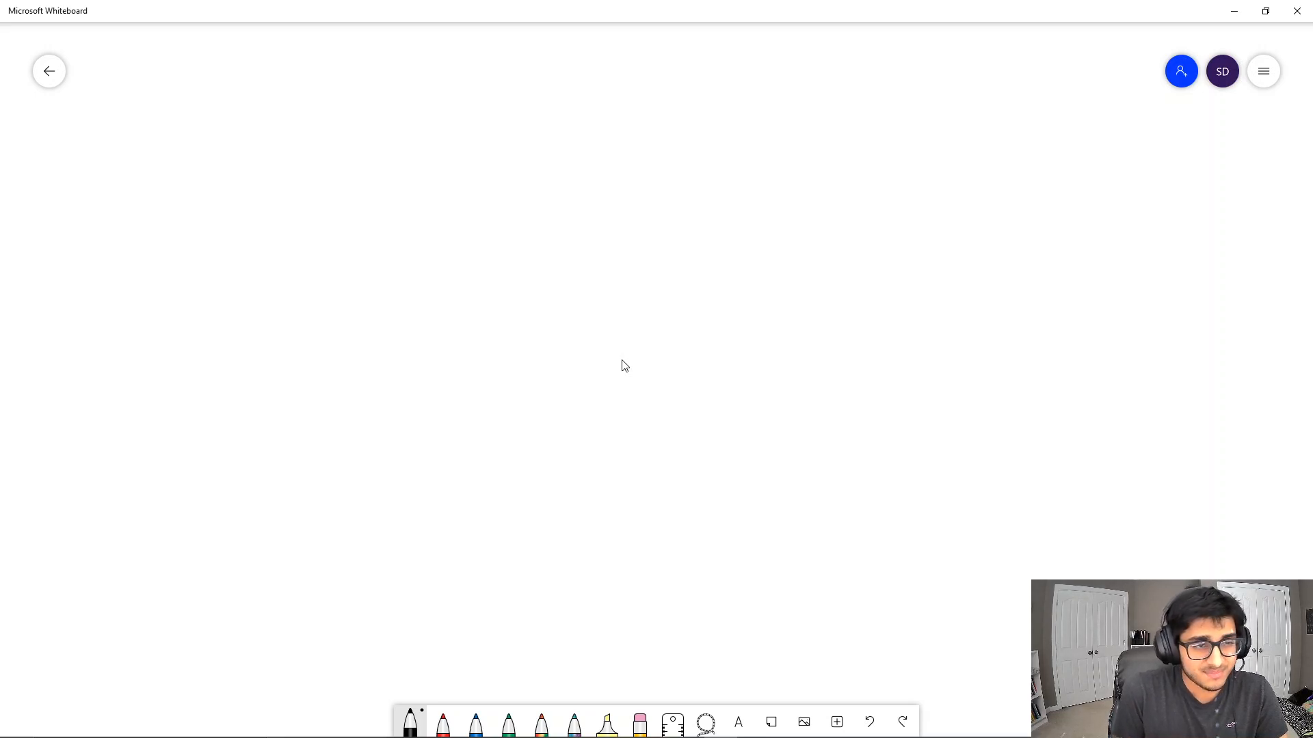
Handwrite '- Learn C++ / (Java)' at the top left of the blank board
{"action": "left_click_drag", "start_coordinate": [168, 135], "coordinate": [243, 155]}
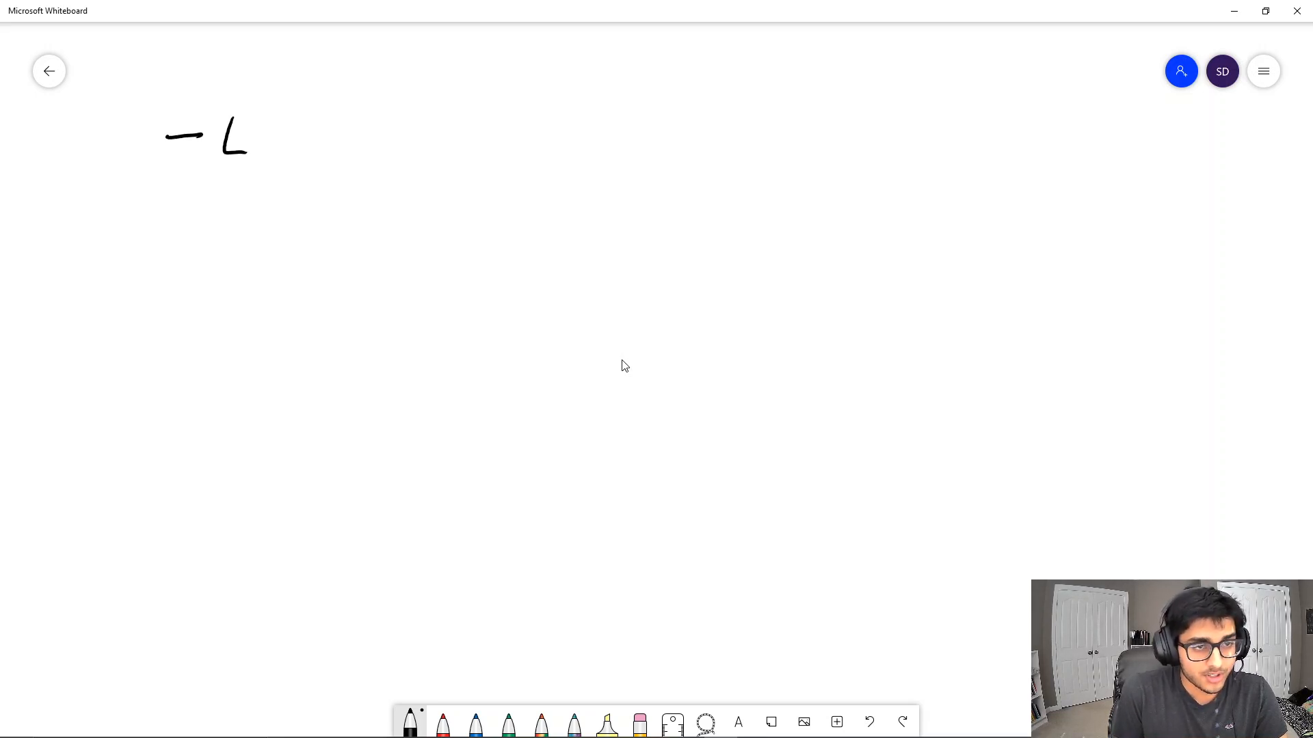
{"action": "left_click_drag", "start_coordinate": [217, 134], "coordinate": [431, 130]}
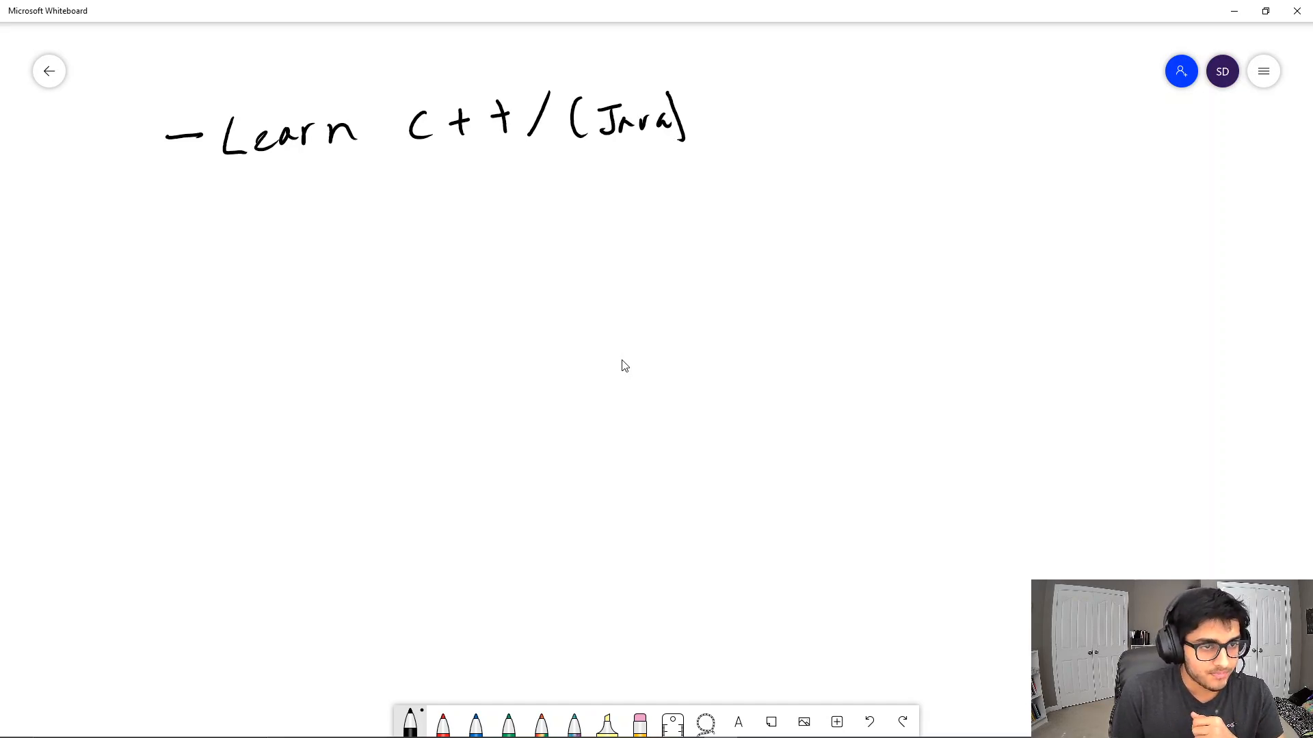
Handwrite '- Learn Algorithm Analysis' as the second list item
{"action": "left_click_drag", "start_coordinate": [167, 205], "coordinate": [201, 204]}
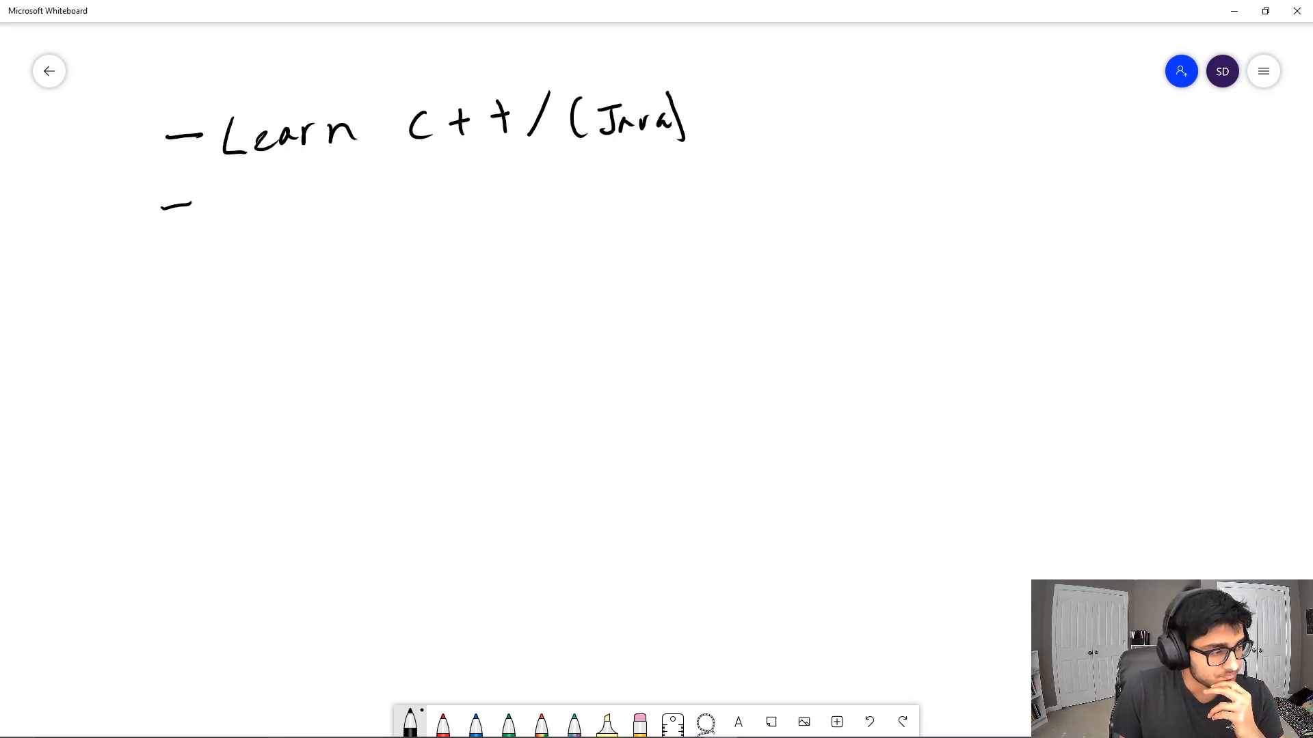
{"action": "mouse_move", "coordinate": [216, 518]}
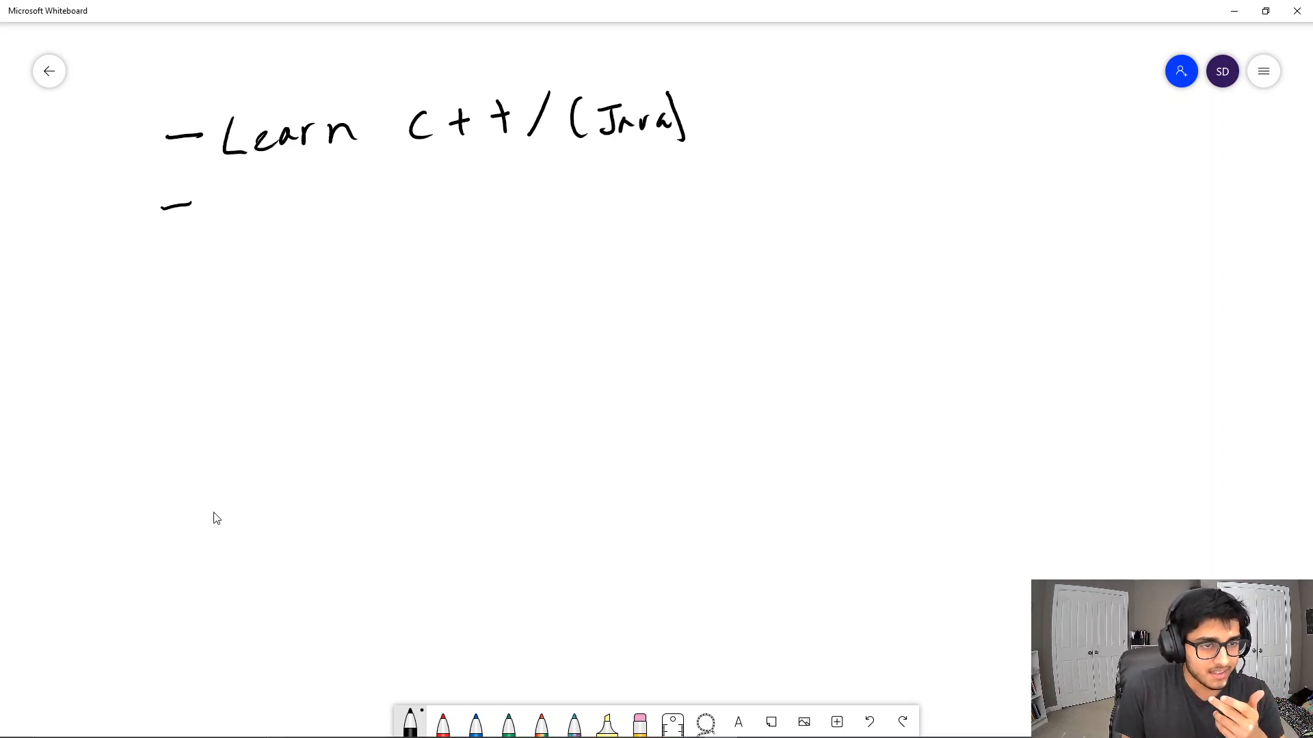
{"action": "left_click_drag", "start_coordinate": [218, 210], "coordinate": [284, 209]}
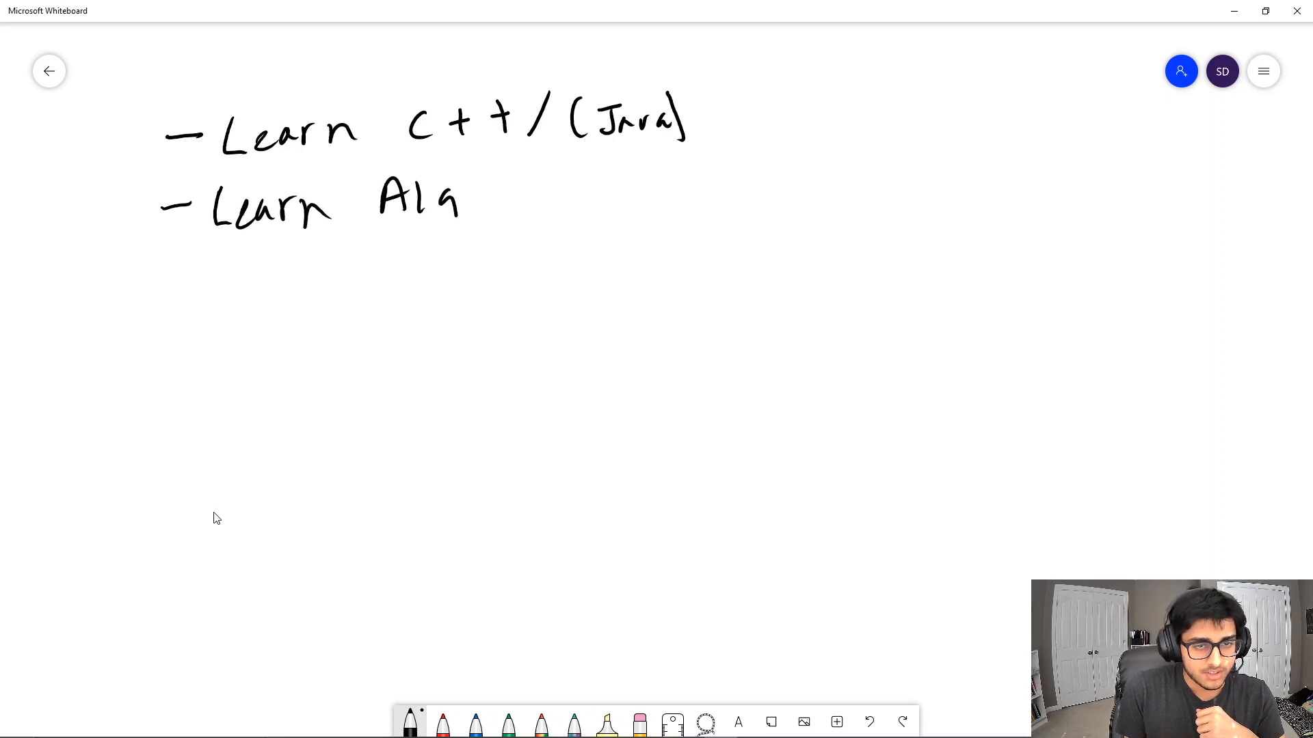
{"action": "left_click_drag", "start_coordinate": [460, 201], "coordinate": [599, 201]}
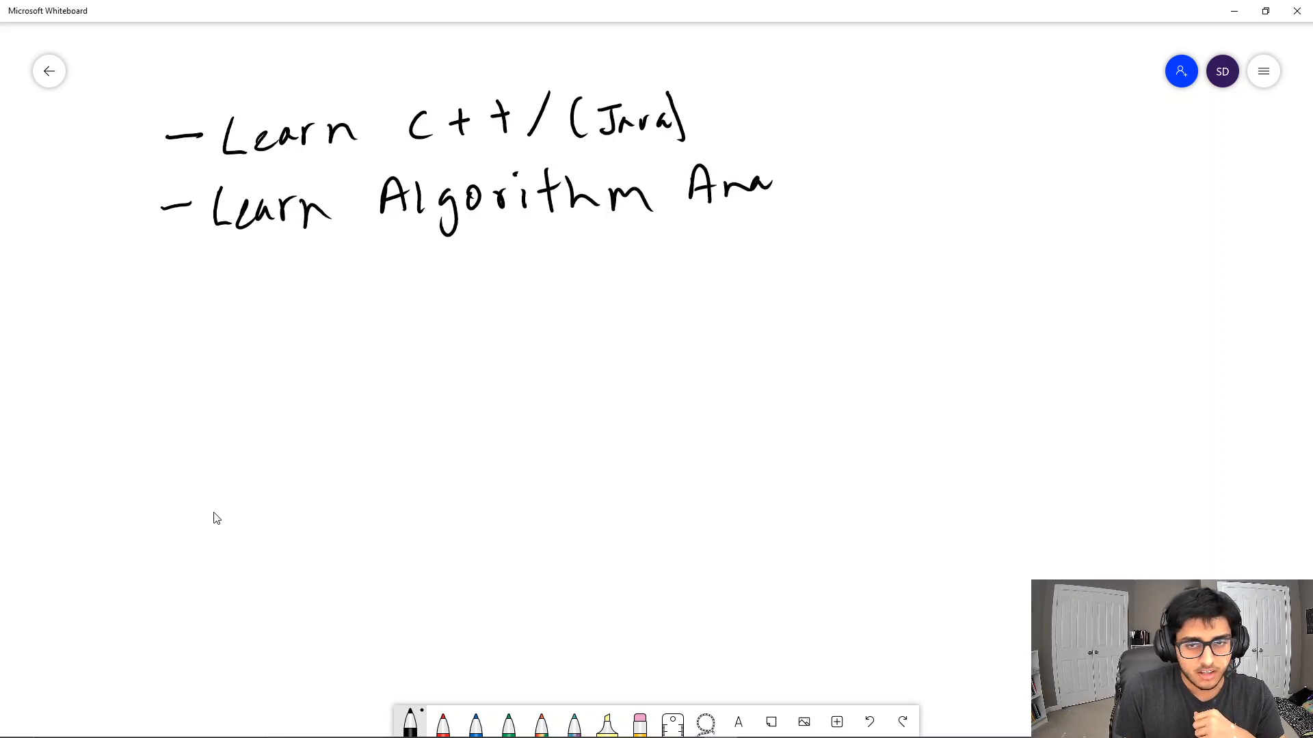
{"action": "left_click_drag", "start_coordinate": [753, 184], "coordinate": [870, 183]}
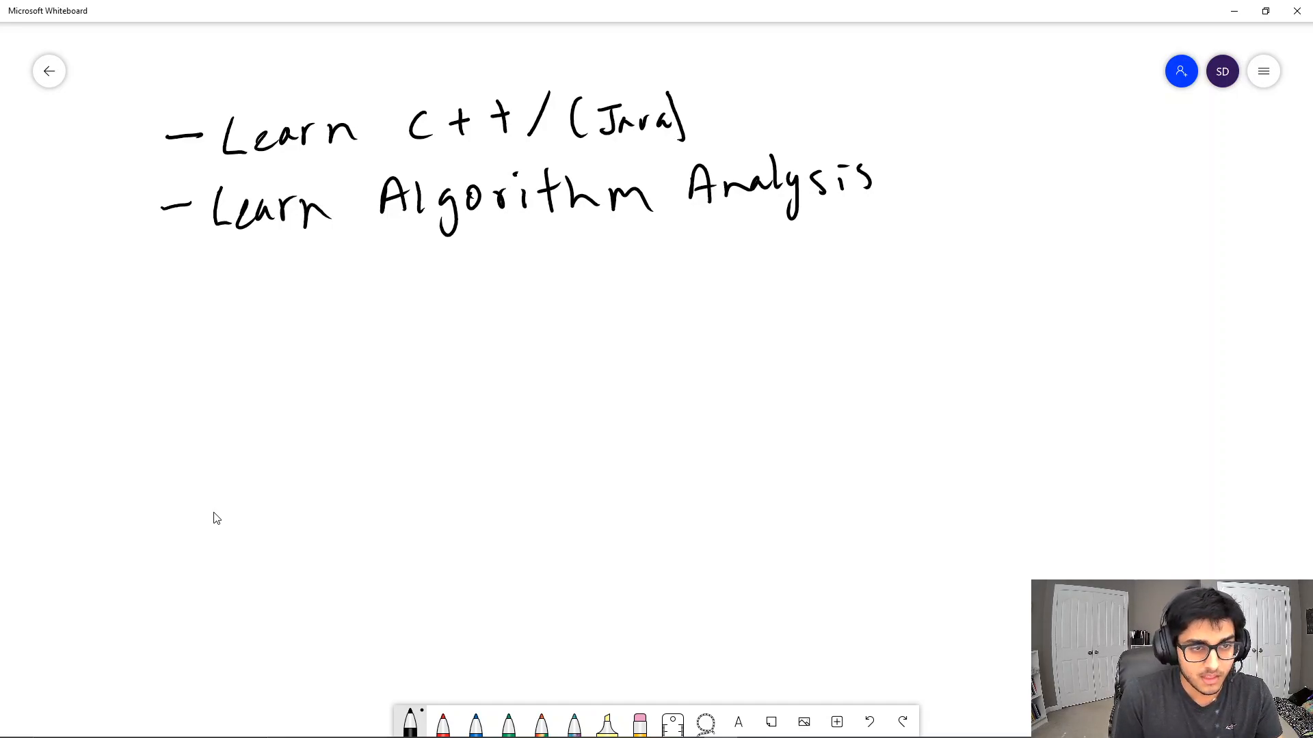
Write '- Problem Solving Strategies' on line three and begin '- Dynamic' on line four
{"action": "left_click_drag", "start_coordinate": [163, 297], "coordinate": [192, 288]}
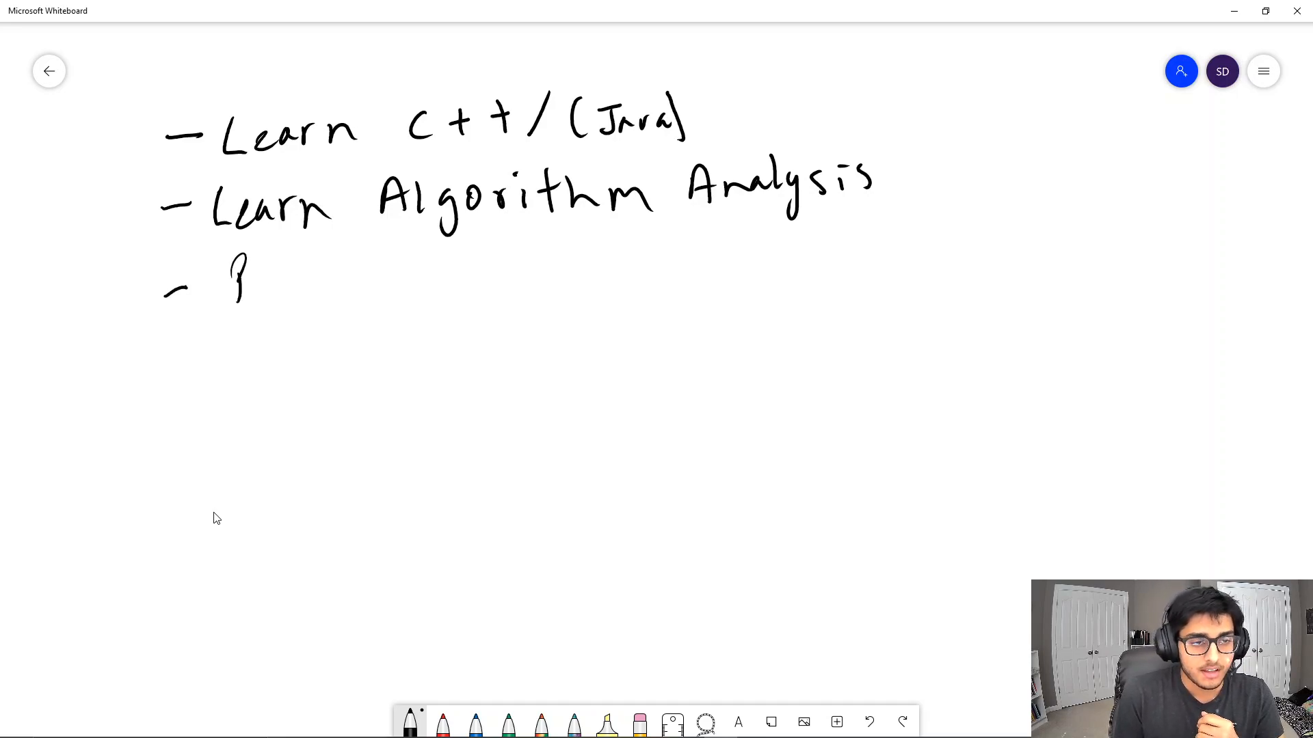
{"action": "left_click_drag", "start_coordinate": [243, 276], "coordinate": [376, 293]}
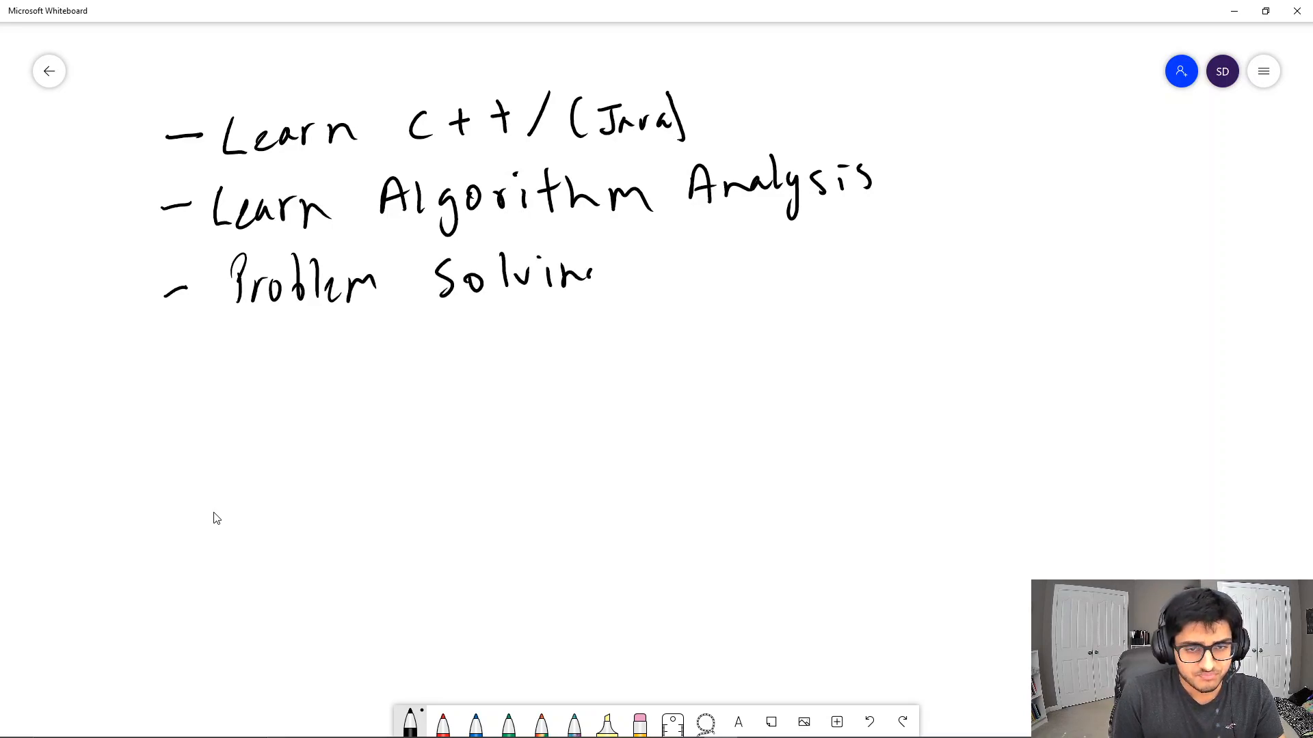
{"action": "left_click_drag", "start_coordinate": [645, 251], "coordinate": [695, 293]}
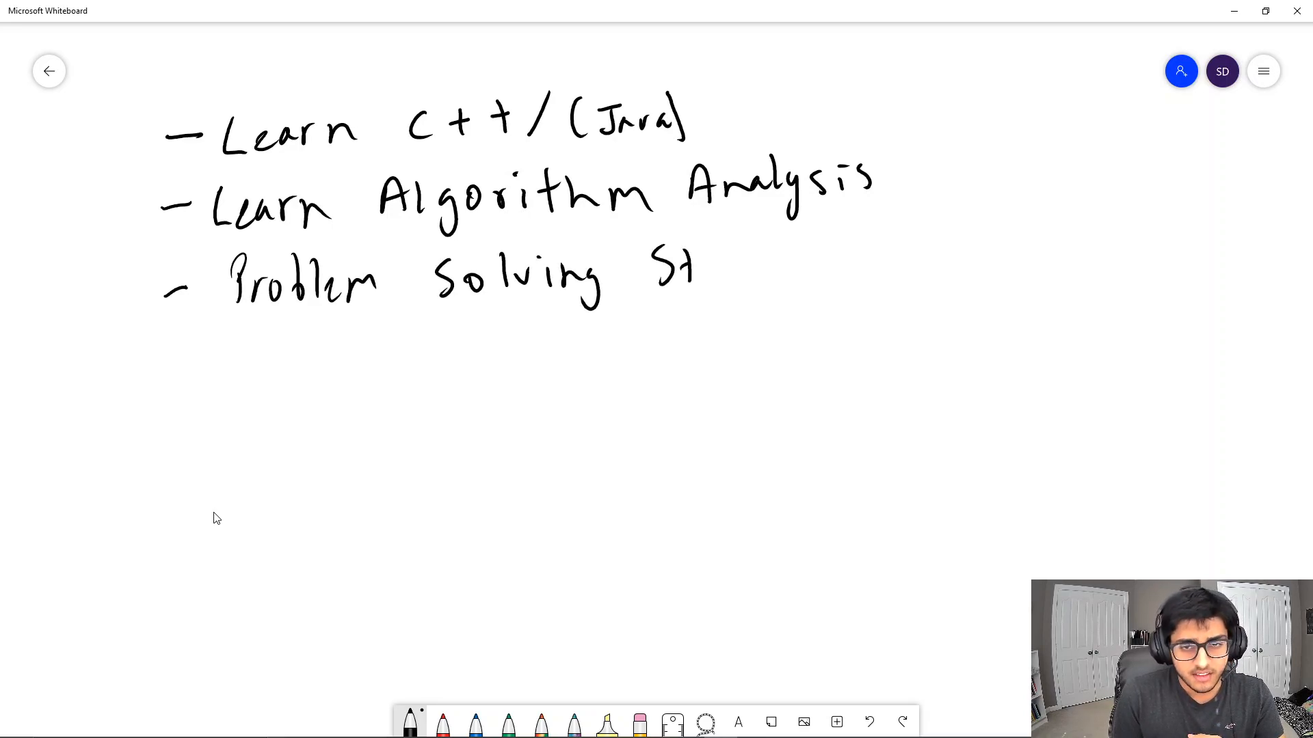
{"action": "left_click_drag", "start_coordinate": [695, 268], "coordinate": [828, 268]}
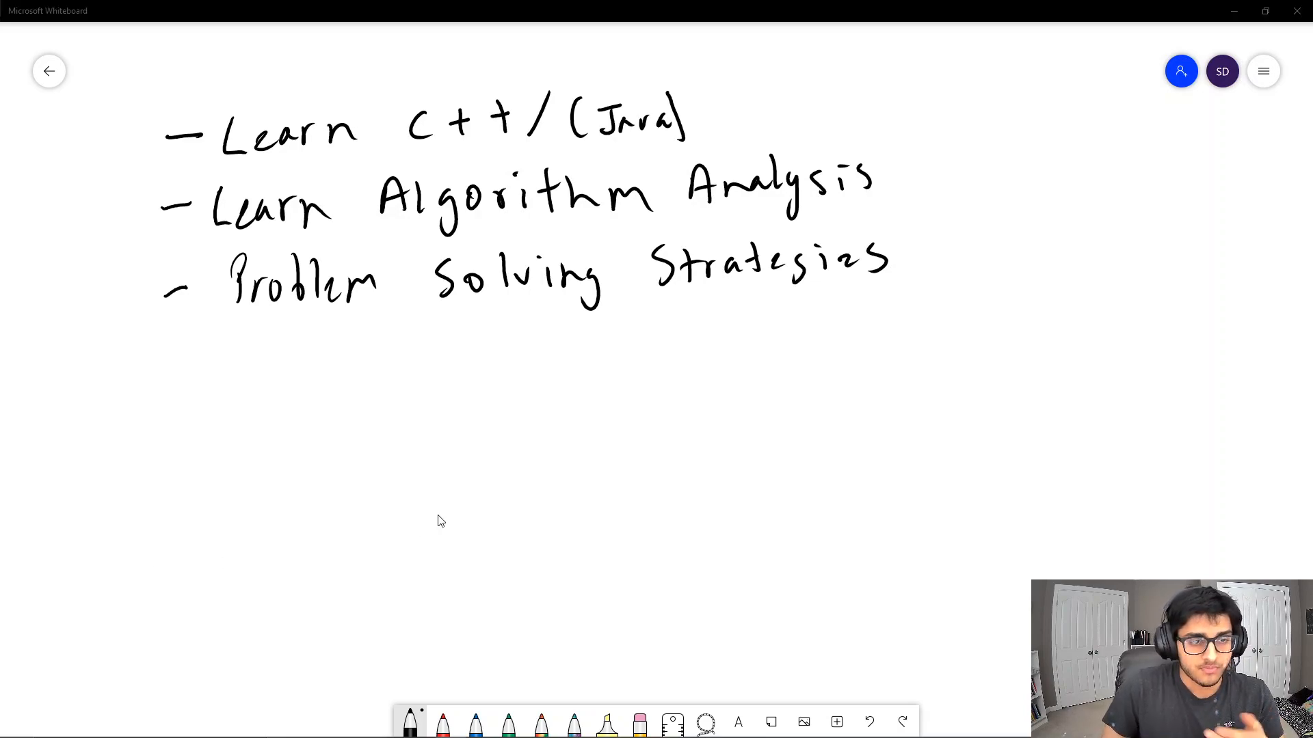
{"action": "left_click_drag", "start_coordinate": [167, 359], "coordinate": [195, 358]}
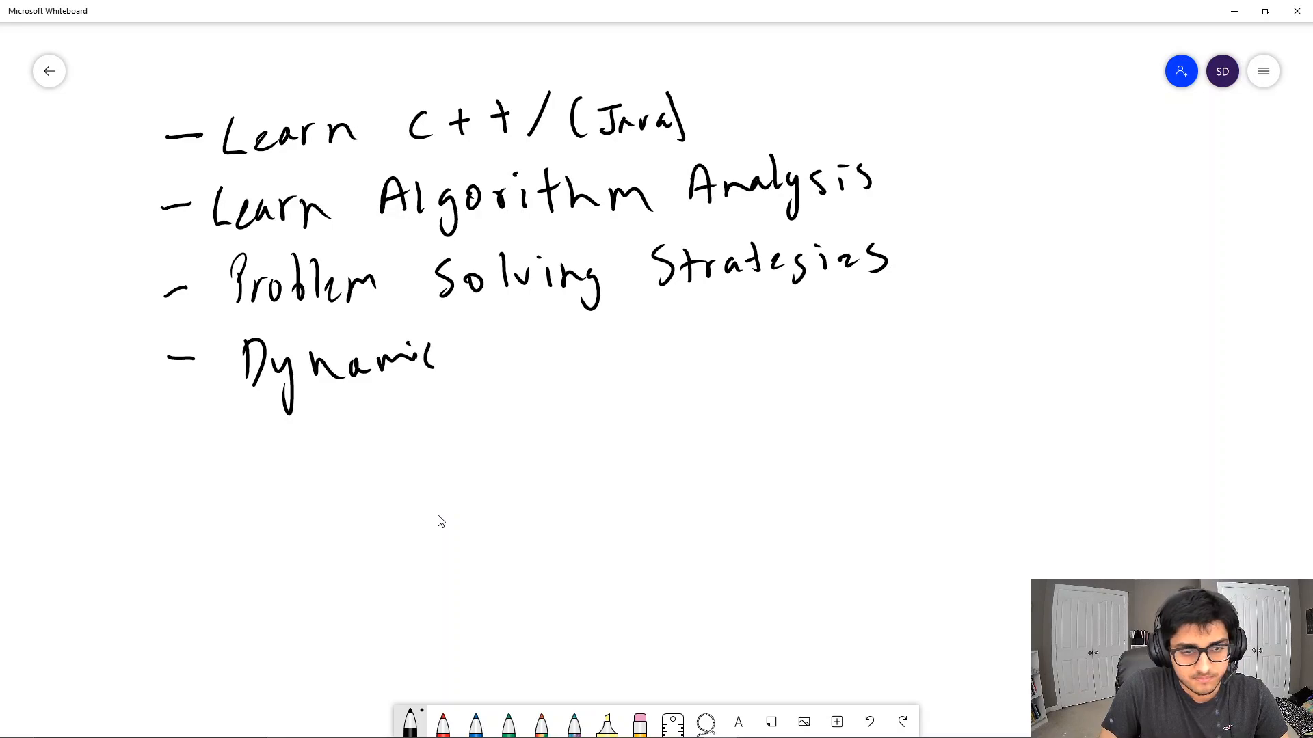
Add 'Programming' after 'Dynamic' to complete the fourth list item
{"action": "left_click_drag", "start_coordinate": [544, 335], "coordinate": [670, 343]}
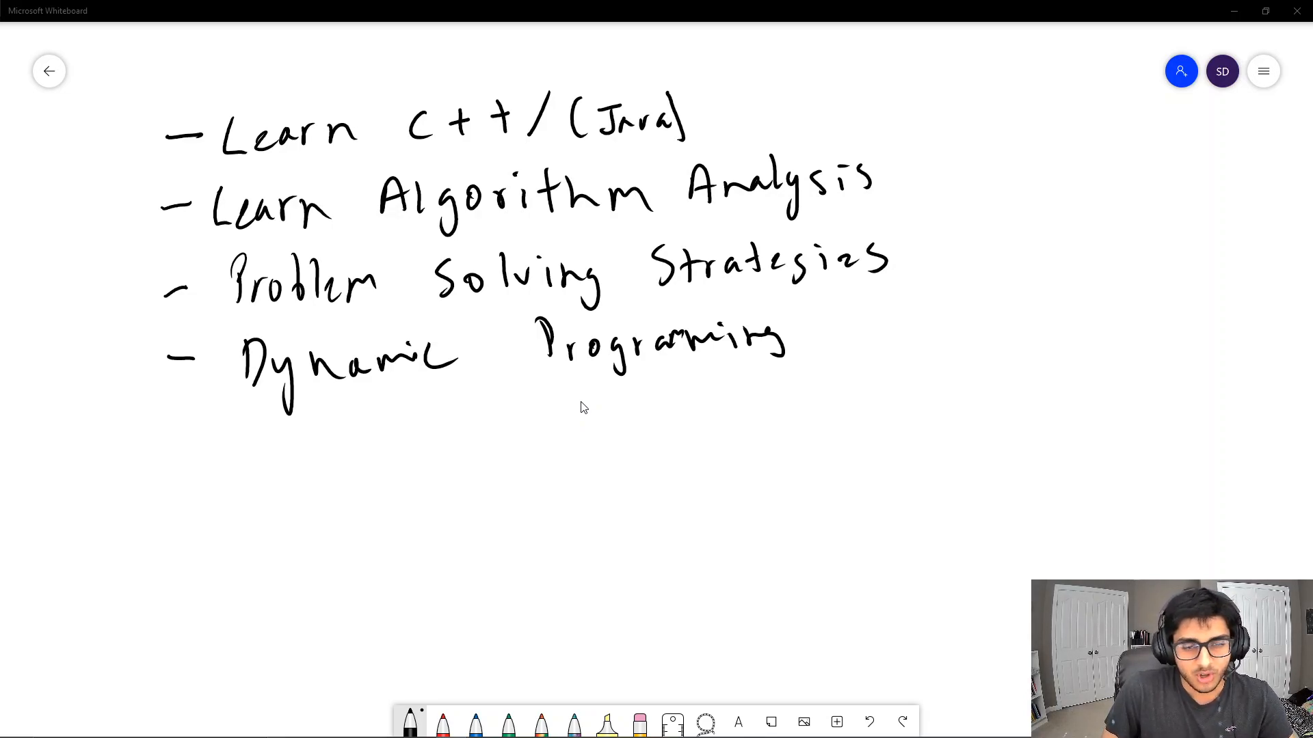
Enclose the four study tips in a freehand outline and write '- Codeforces' below
{"action": "left_click_drag", "start_coordinate": [240, 414], "coordinate": [447, 414]}
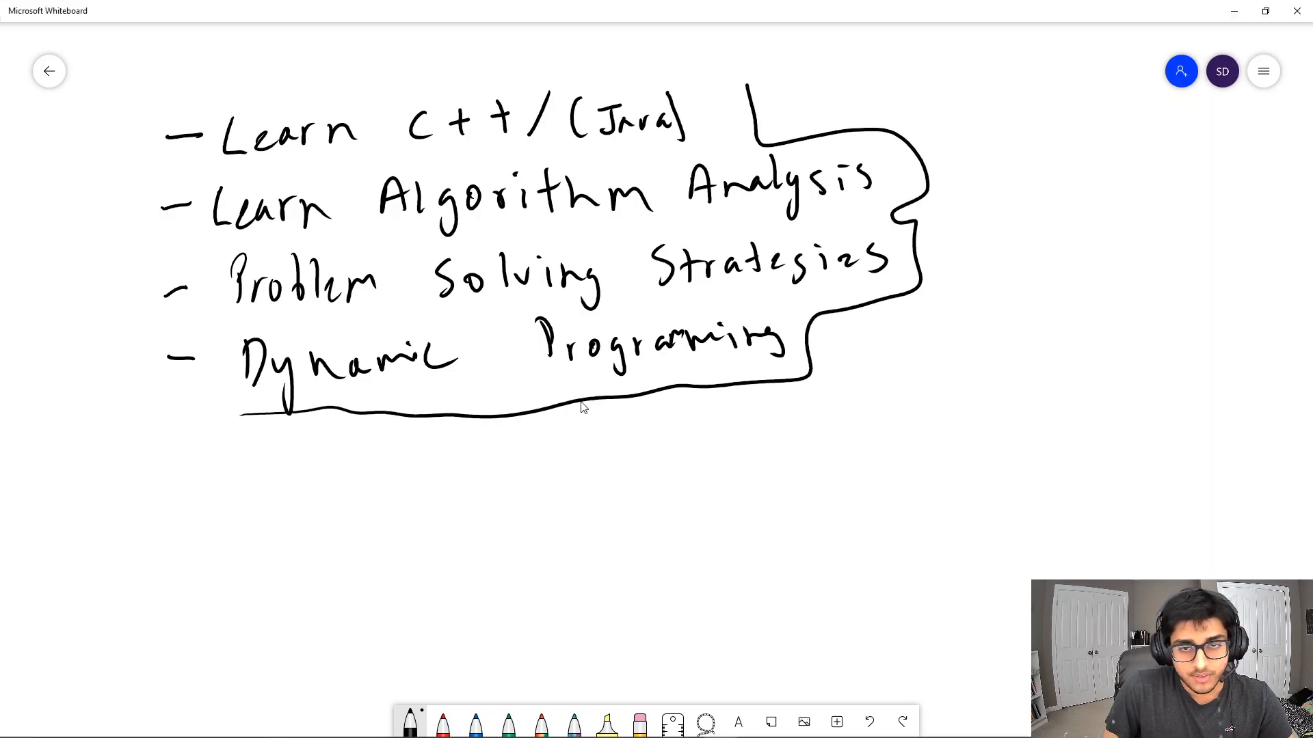
{"action": "left_click_drag", "start_coordinate": [758, 88], "coordinate": [155, 93]}
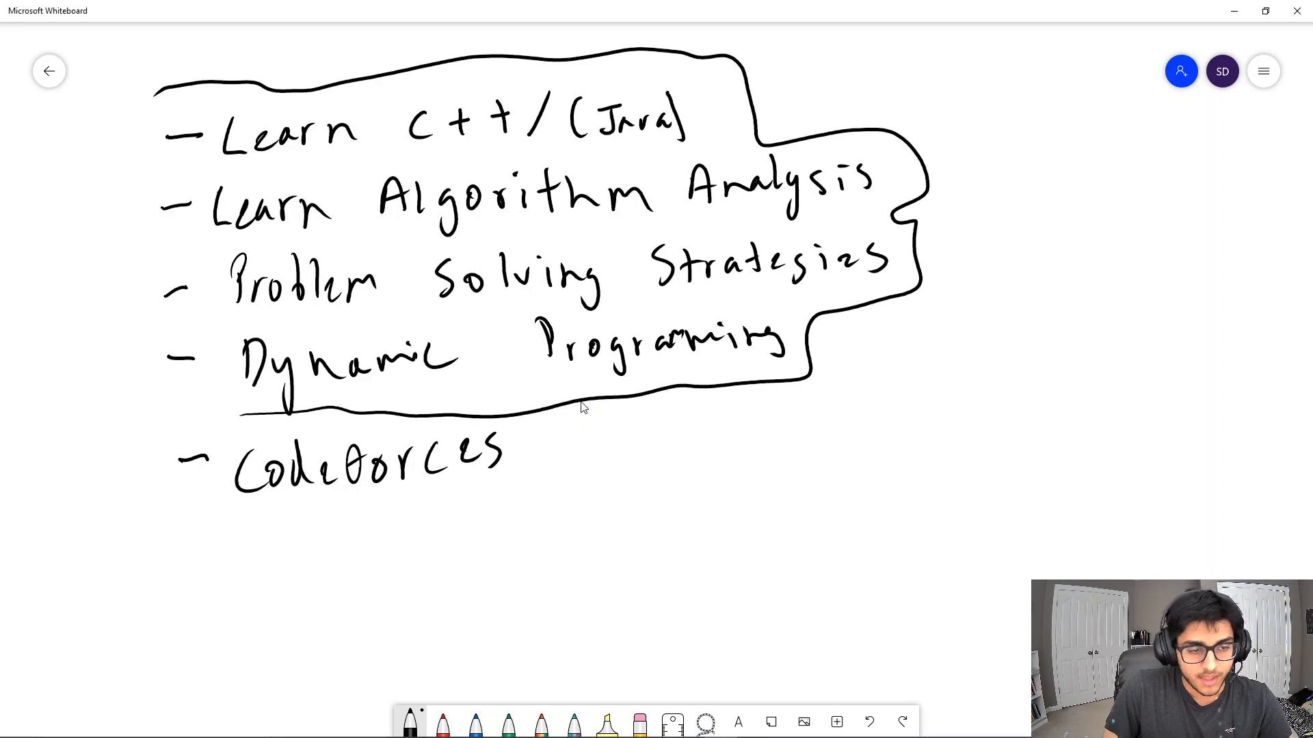
Handwrite '- AtCoder' with the pen beneath the Codeforces line
{"action": "left_click_drag", "start_coordinate": [184, 531], "coordinate": [294, 532]}
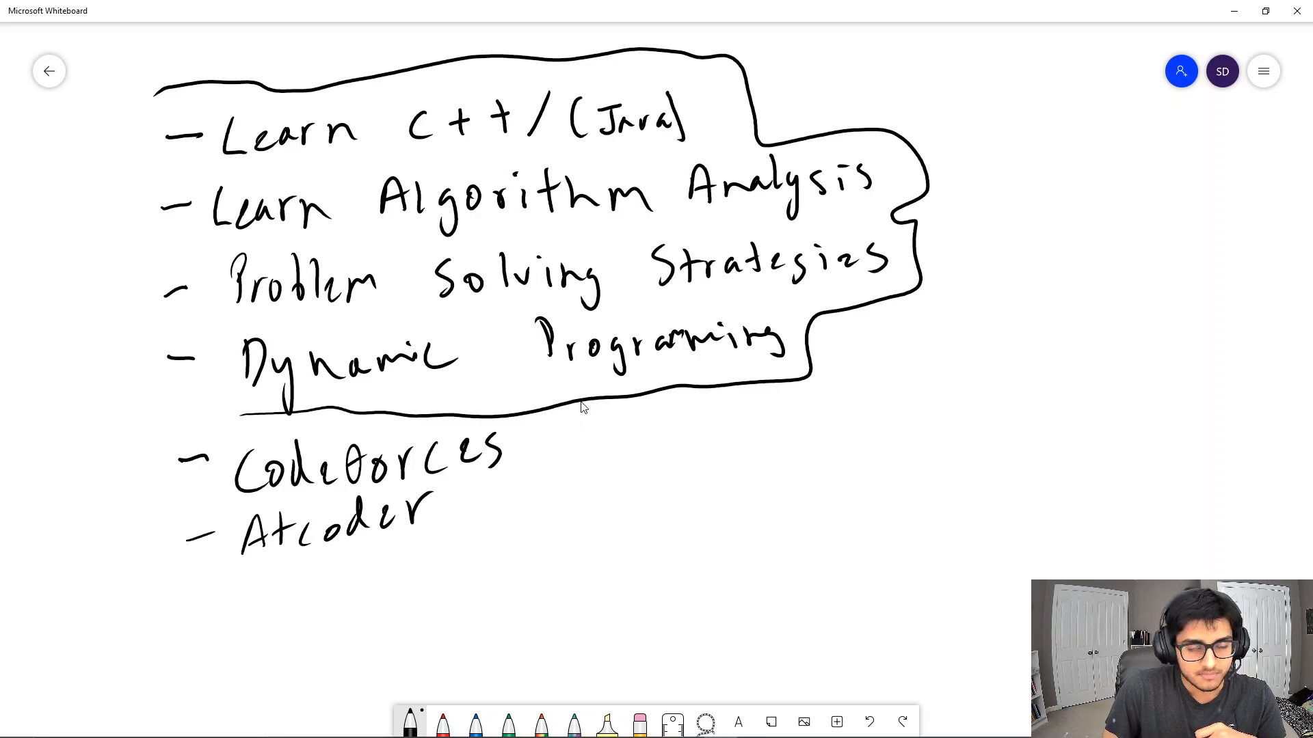
Draw an arrow from AtCoder up to Dynamic Programming, then pen a new dash below AtCoder
{"action": "left_click_drag", "start_coordinate": [465, 515], "coordinate": [544, 494]}
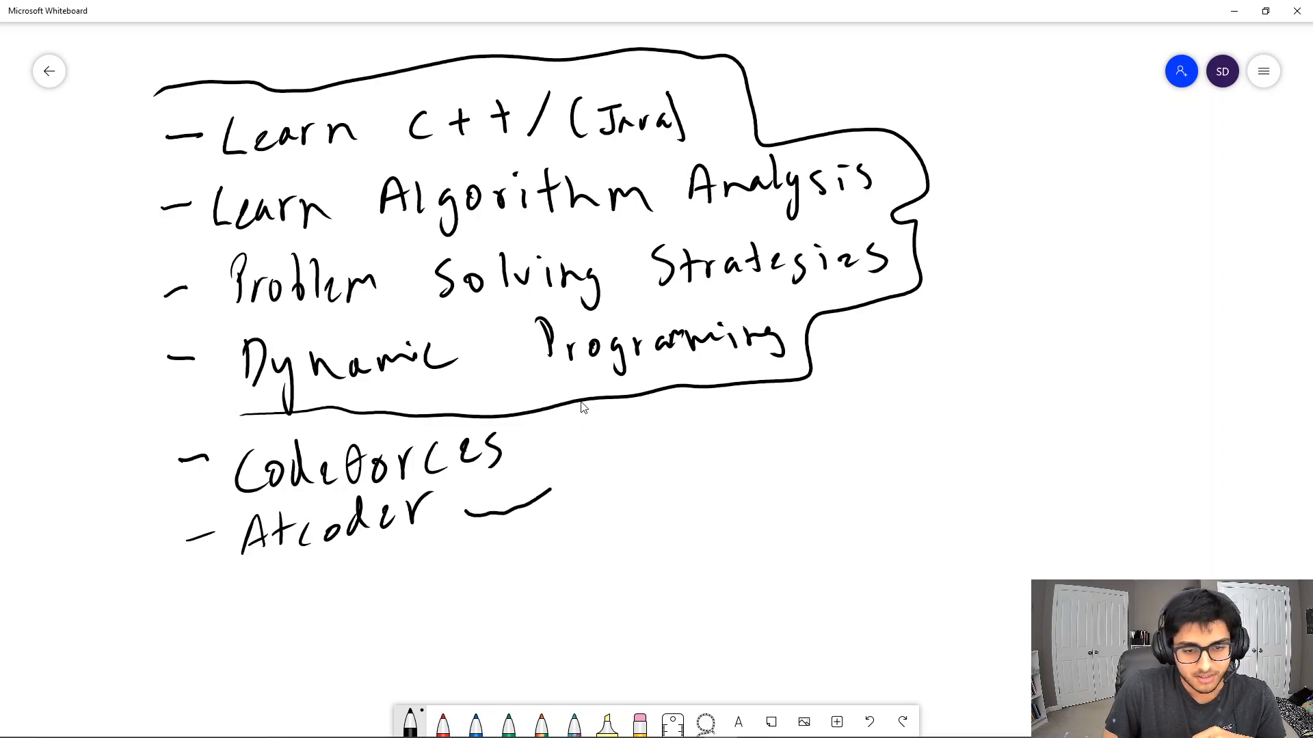
{"action": "left_click_drag", "start_coordinate": [481, 515], "coordinate": [582, 385]}
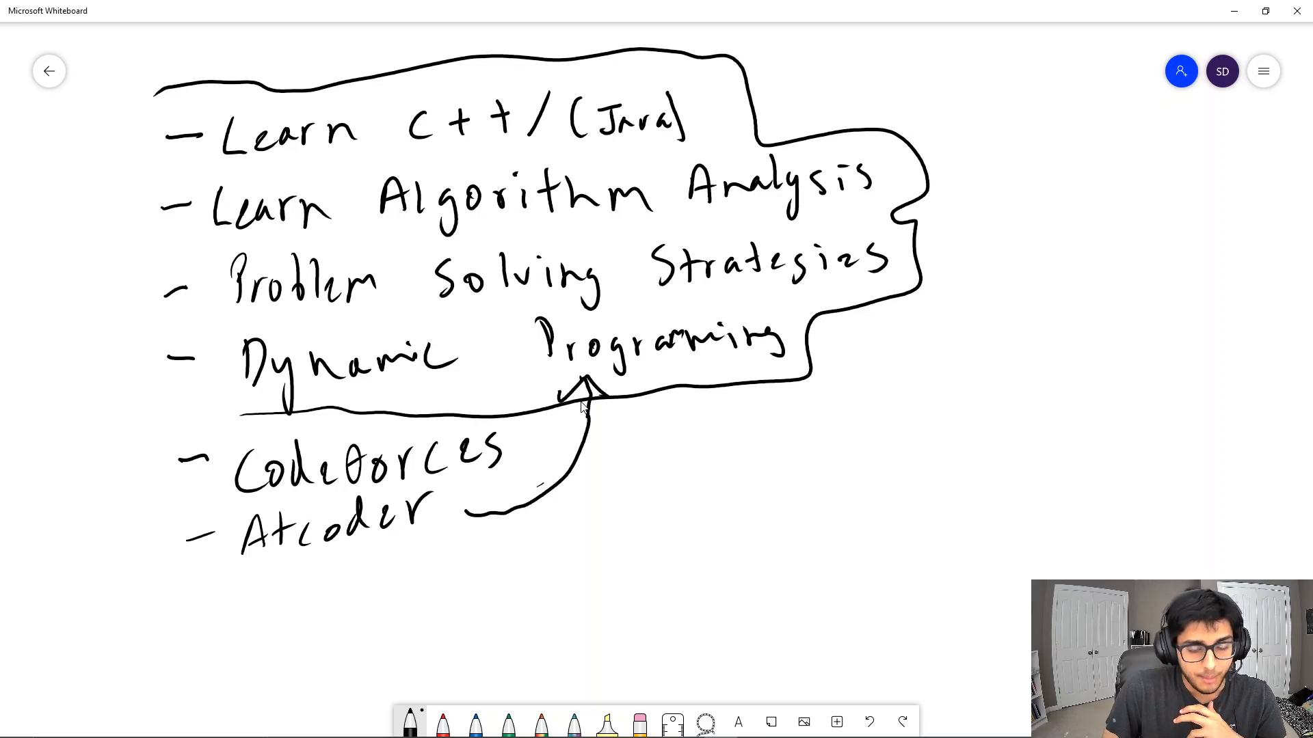
{"action": "left_click_drag", "start_coordinate": [188, 615], "coordinate": [255, 590]}
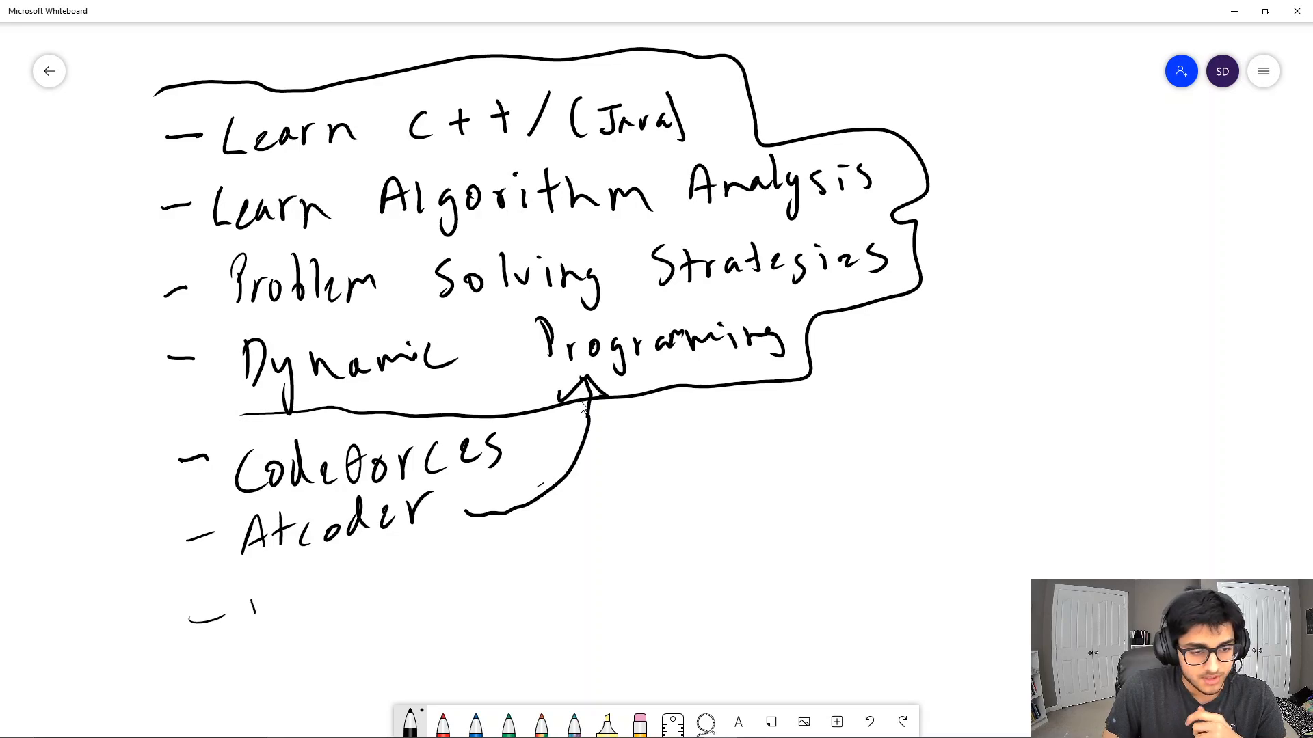